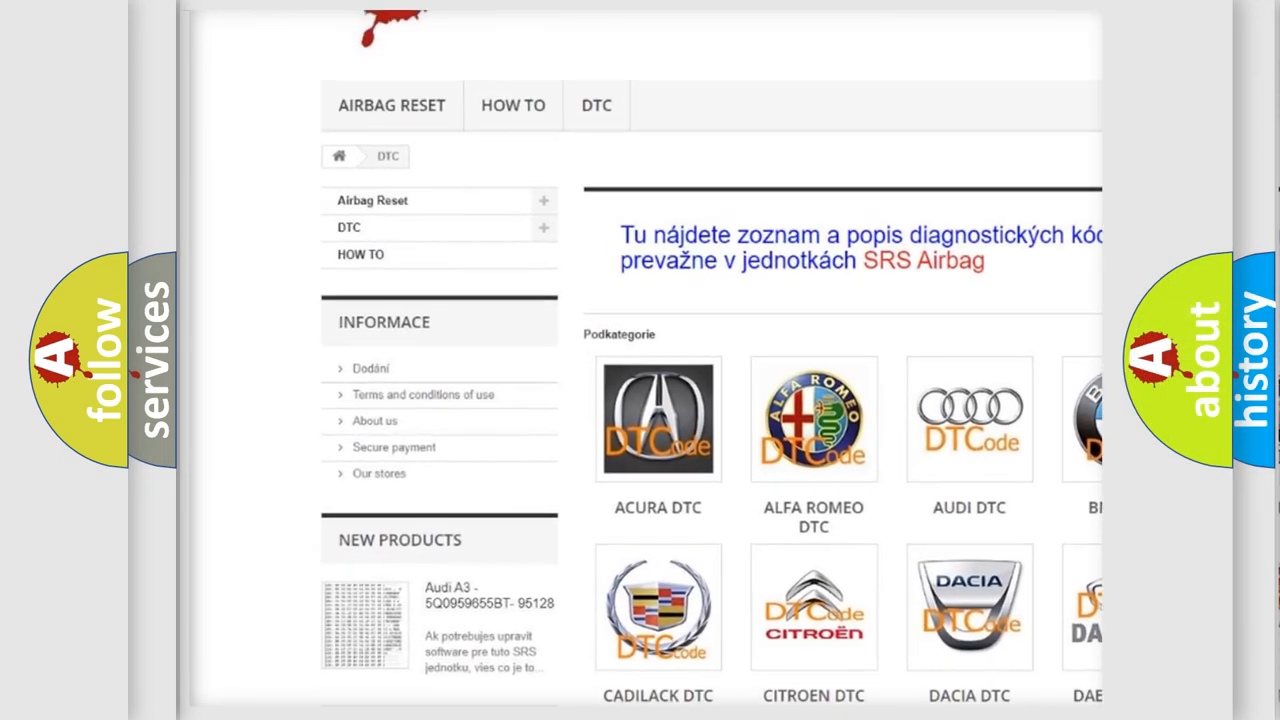
- Scroll the DTC page past the brand categories to the list of code entries
scroll(down, 3)
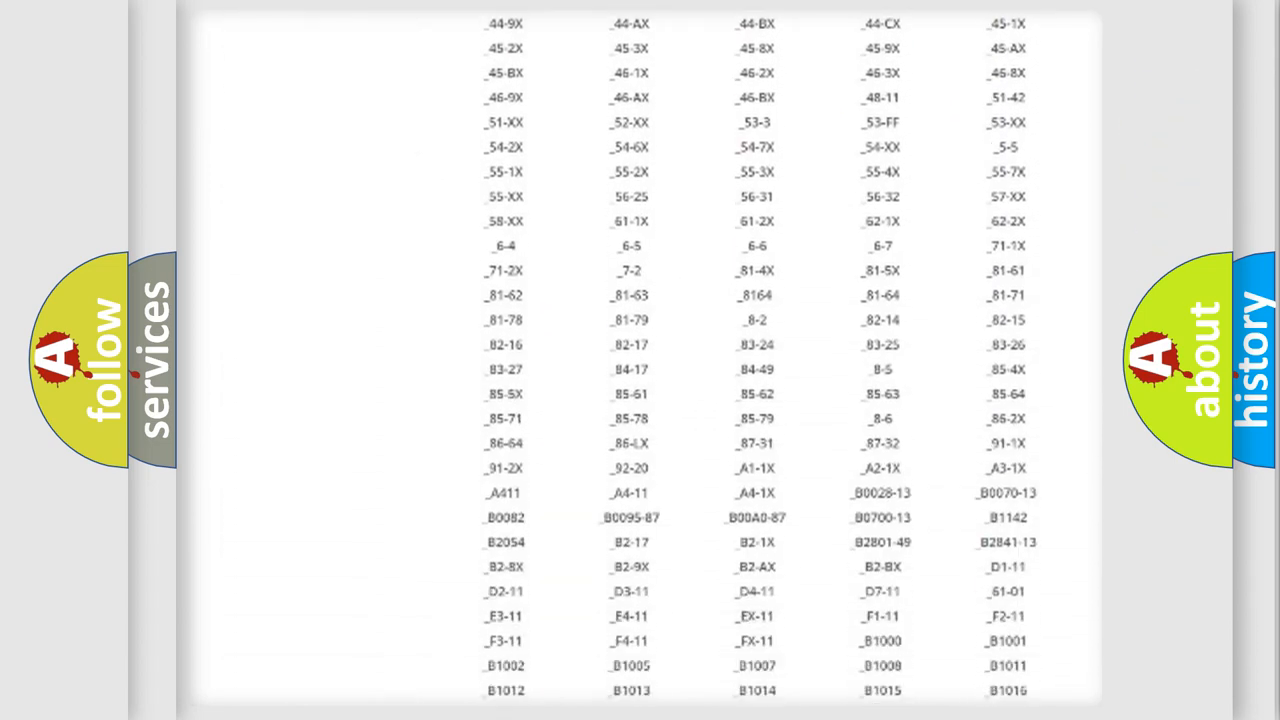
scroll(up, 3)
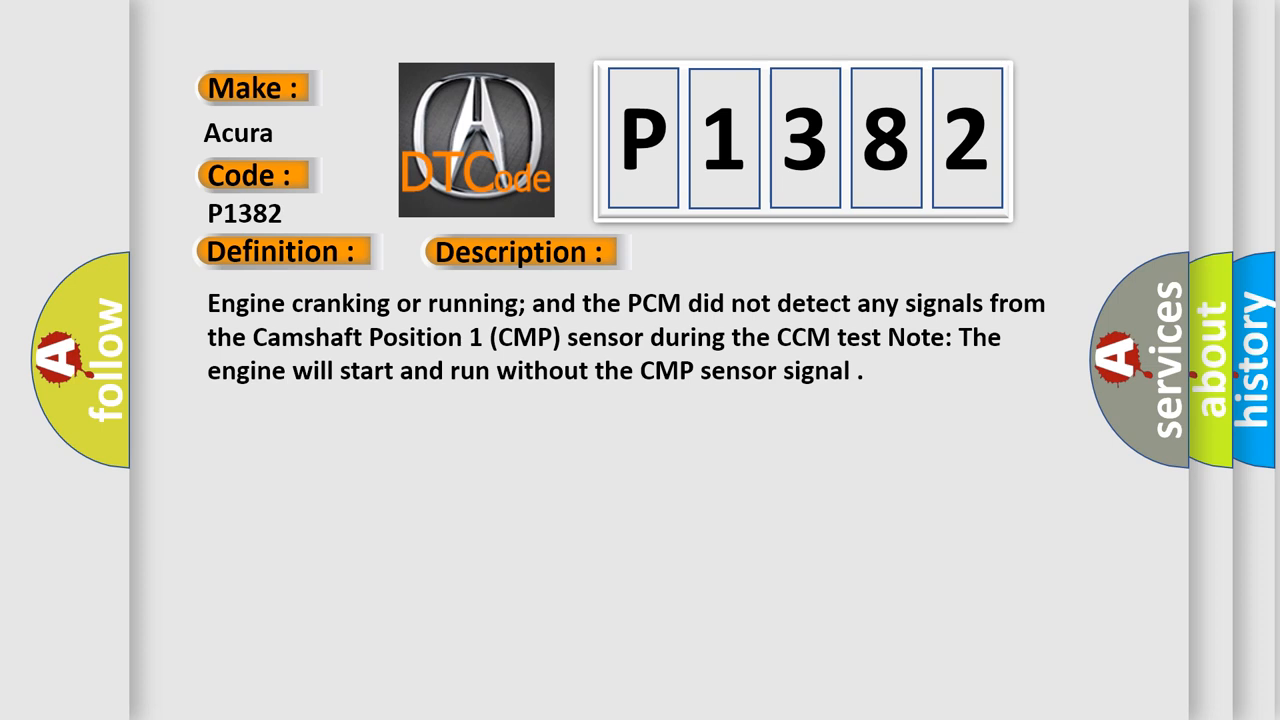
- Advance to the P1382 Cause slide: open or shorted CMP1 circuit, failed CMP sensor, or failed PCM
click(736, 252)
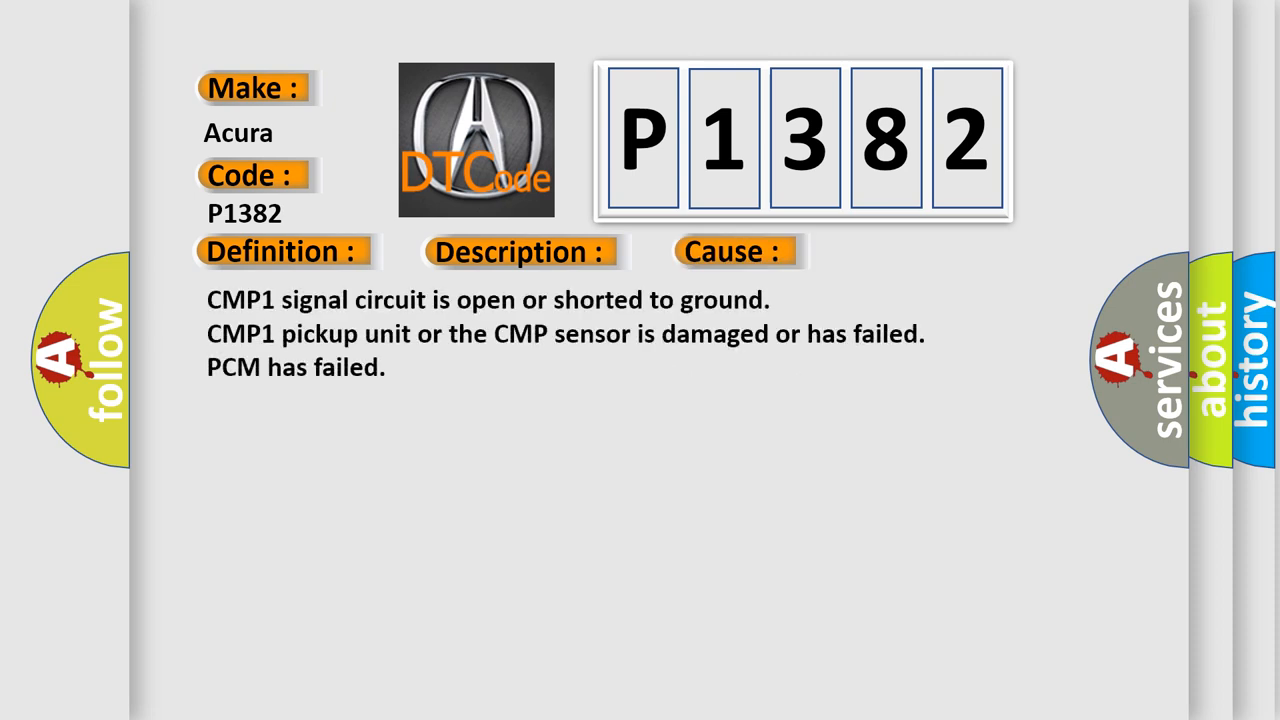